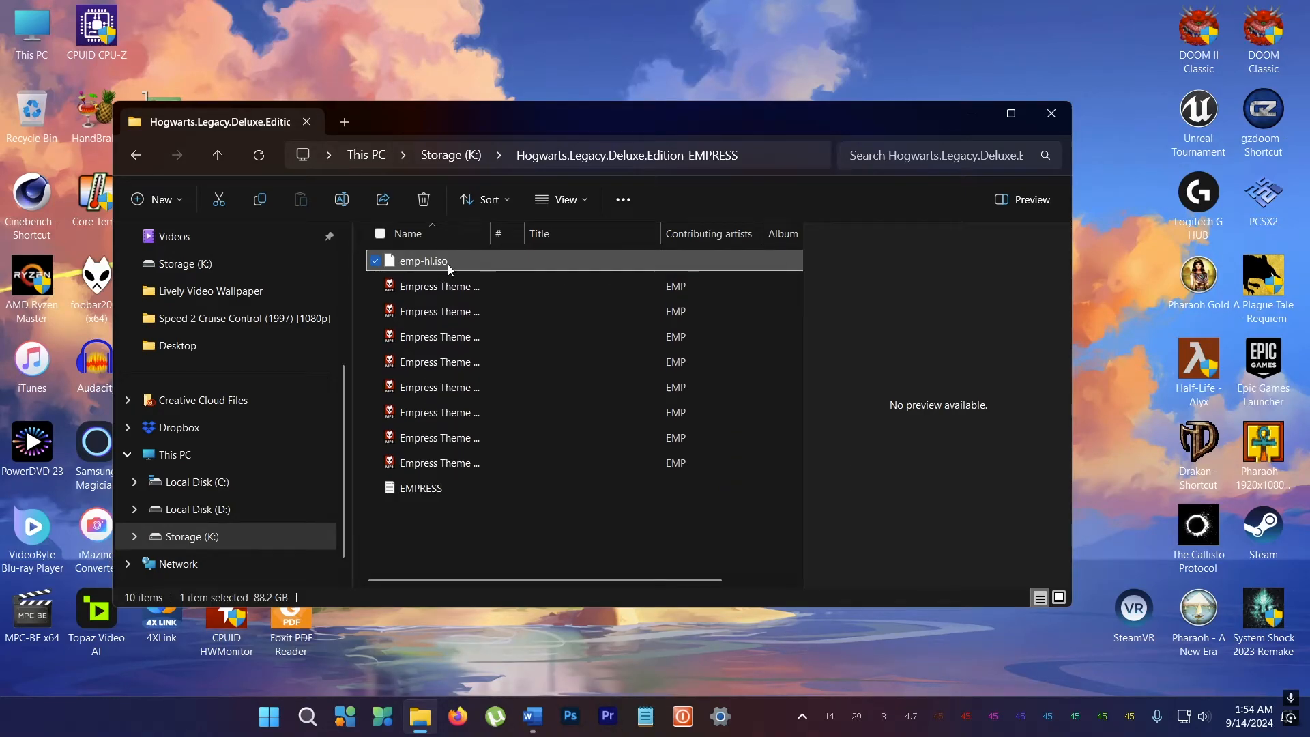
pyautogui.moveTo(421, 261)
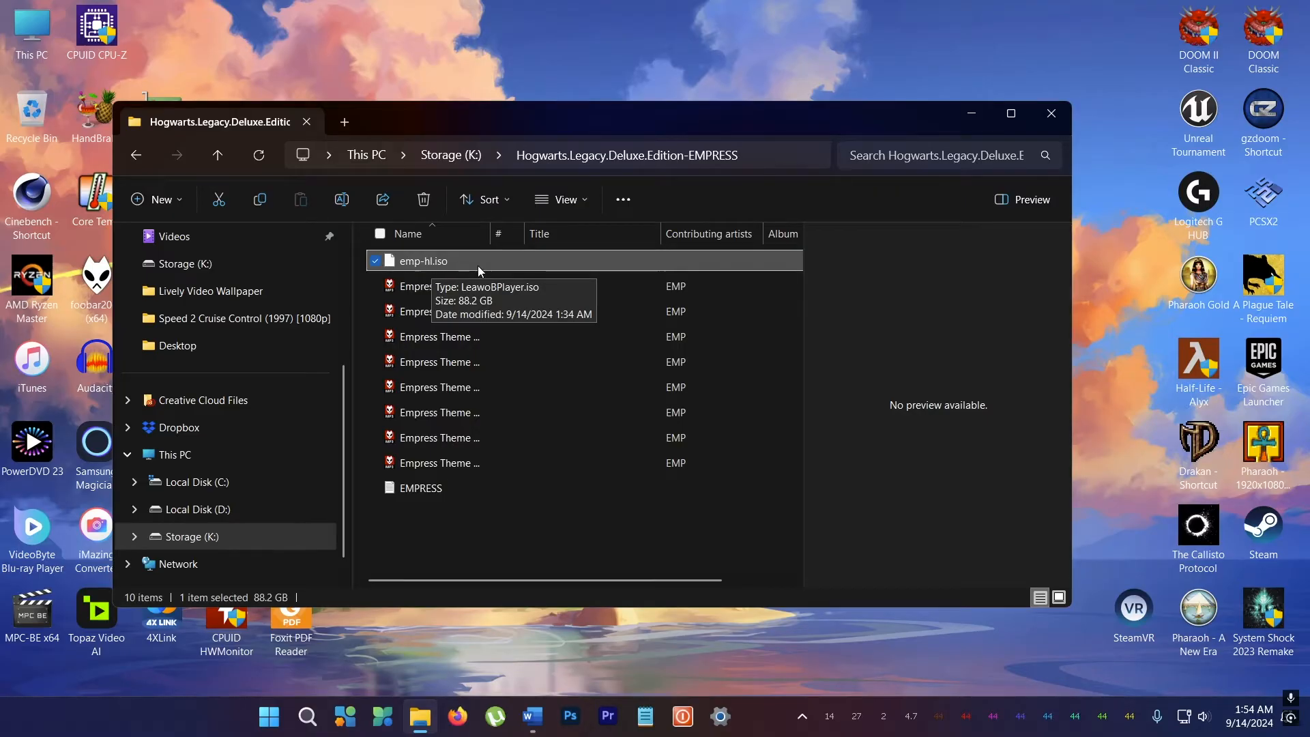
pyautogui.moveTo(440, 265)
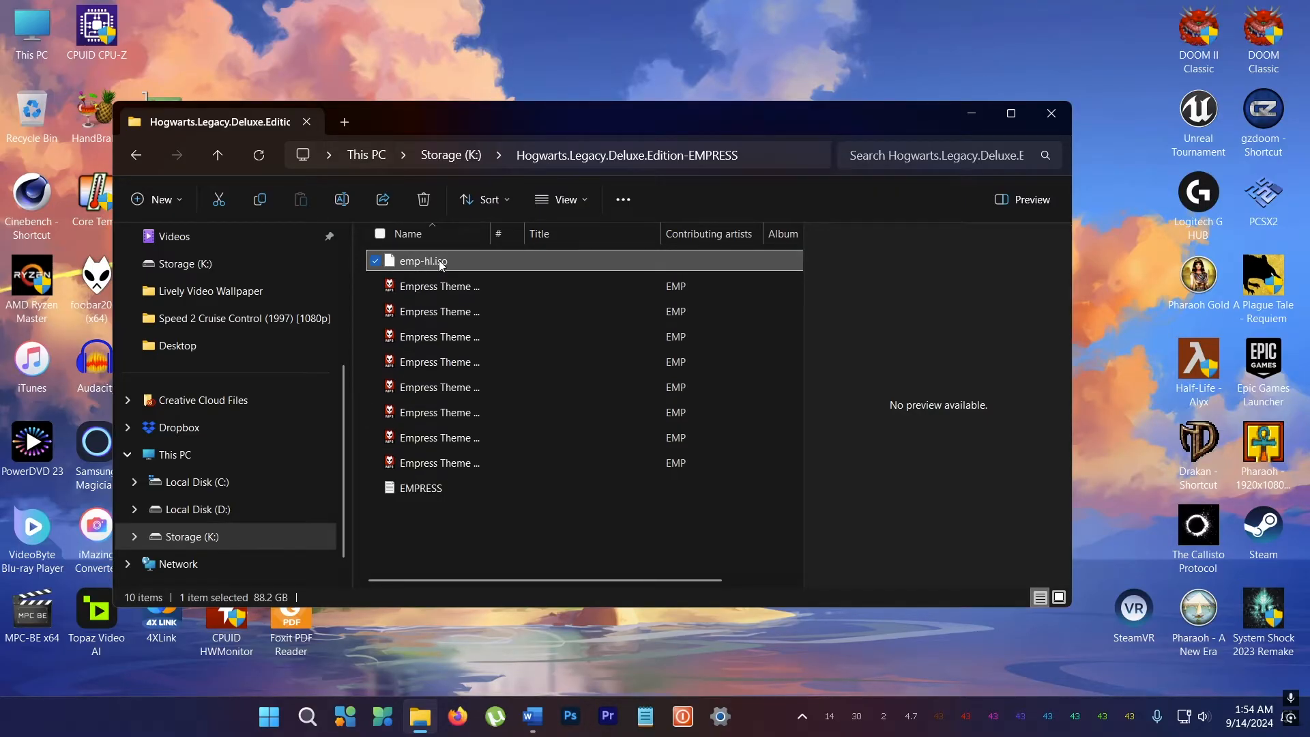
pyautogui.moveTo(422, 265)
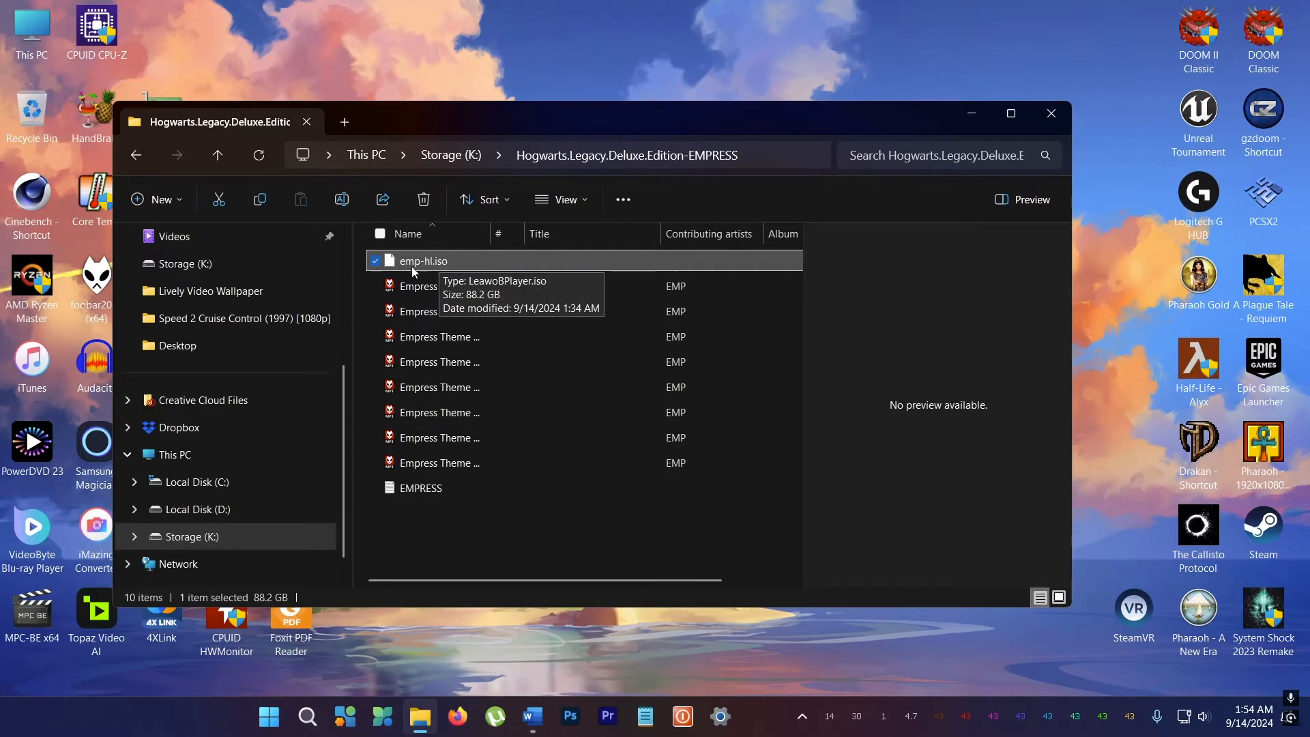
# Set Windows Explorer as the default app for emp-hl.iso via its Properties dialog.
pyautogui.rightClick(421, 261)
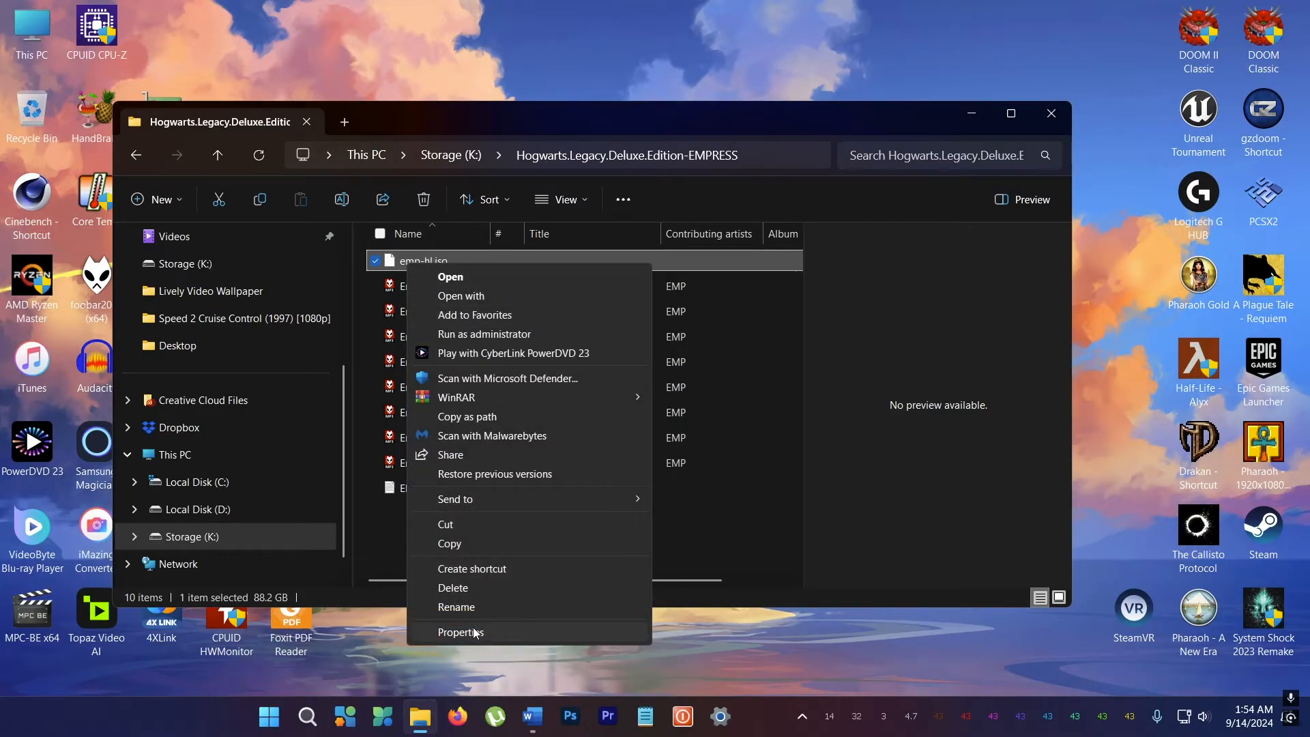
pyautogui.click(468, 393)
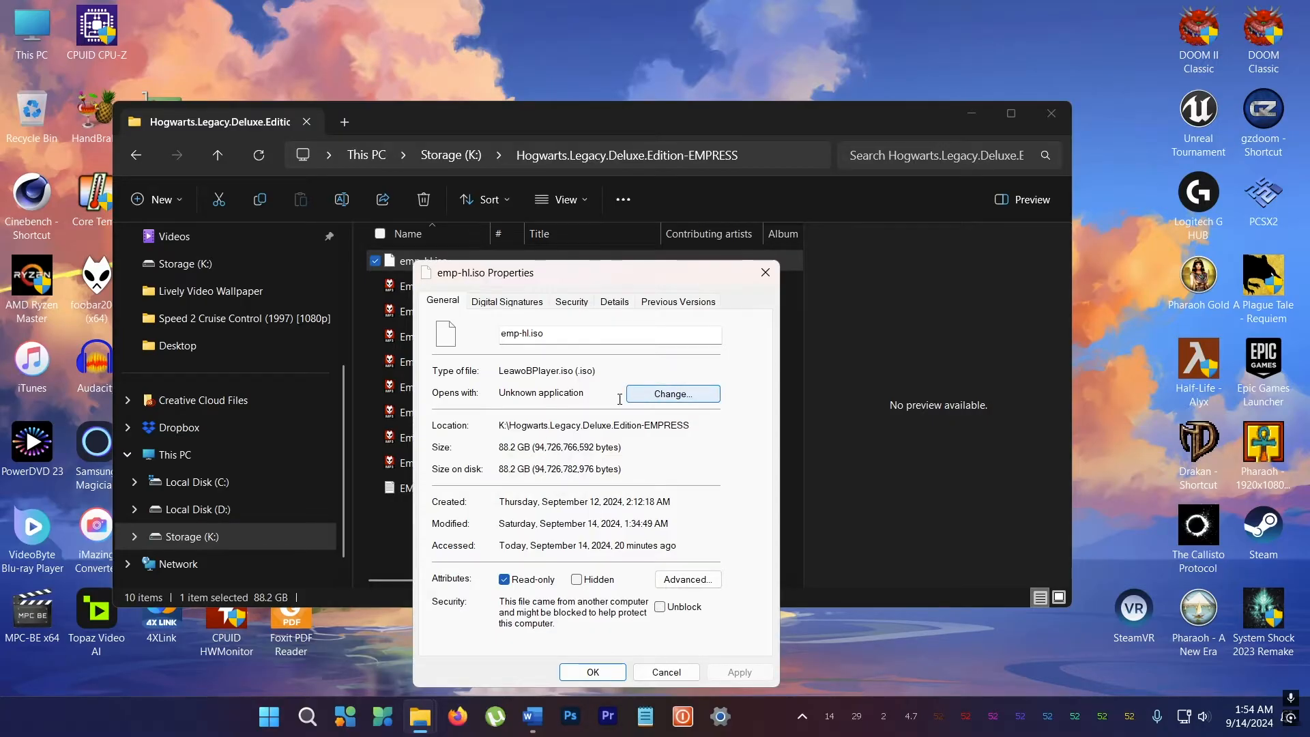
pyautogui.click(673, 394)
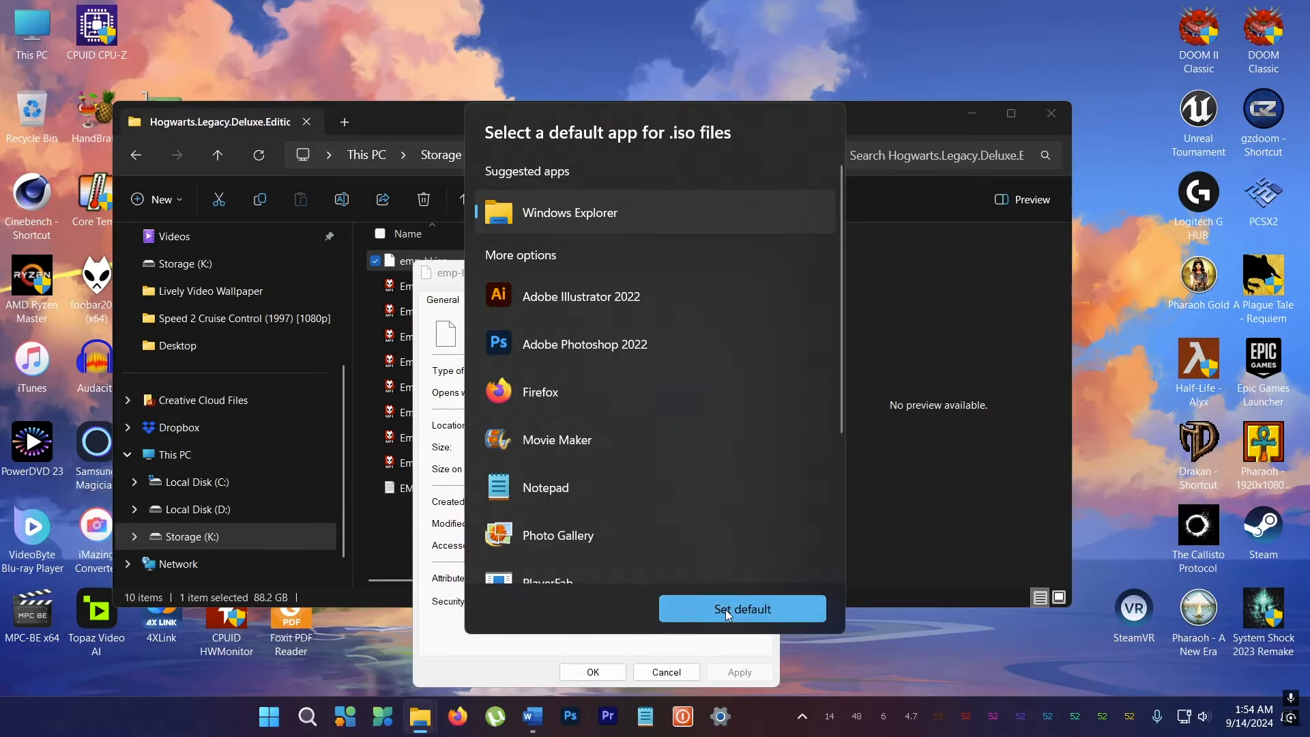
pyautogui.click(741, 609)
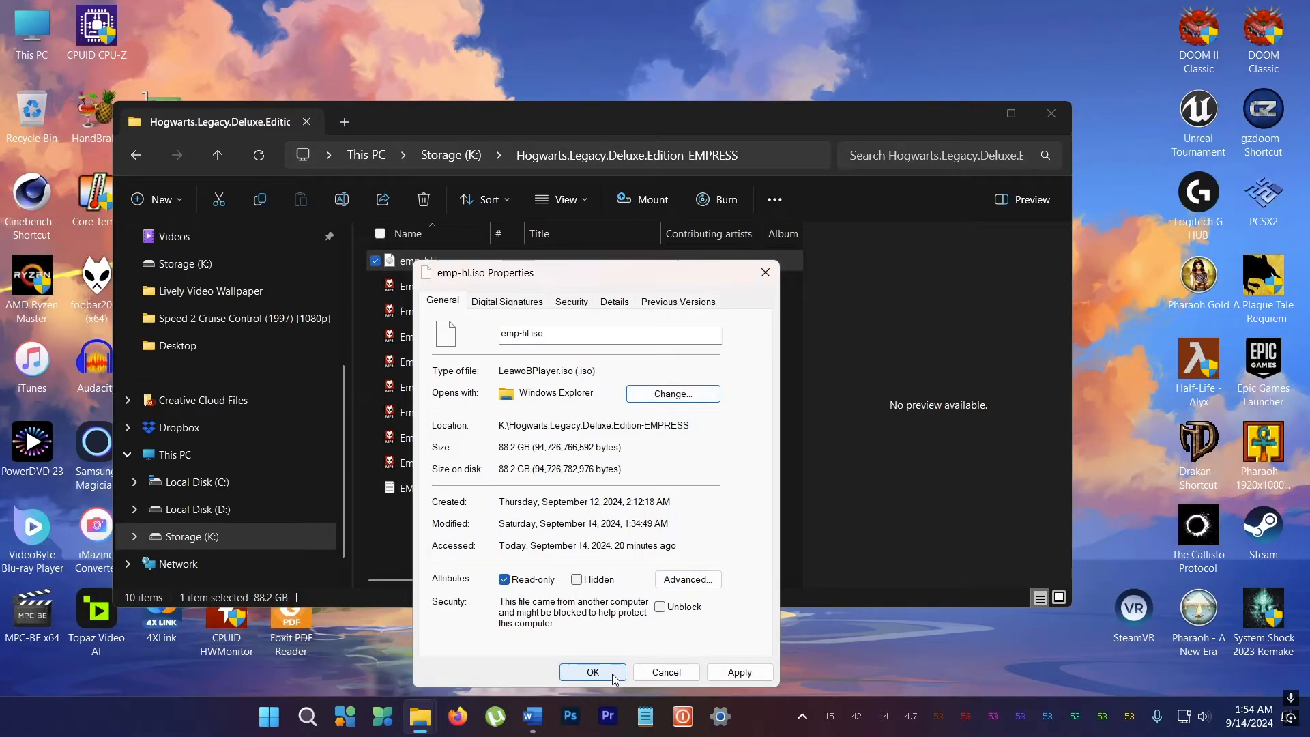
pyautogui.click(592, 671)
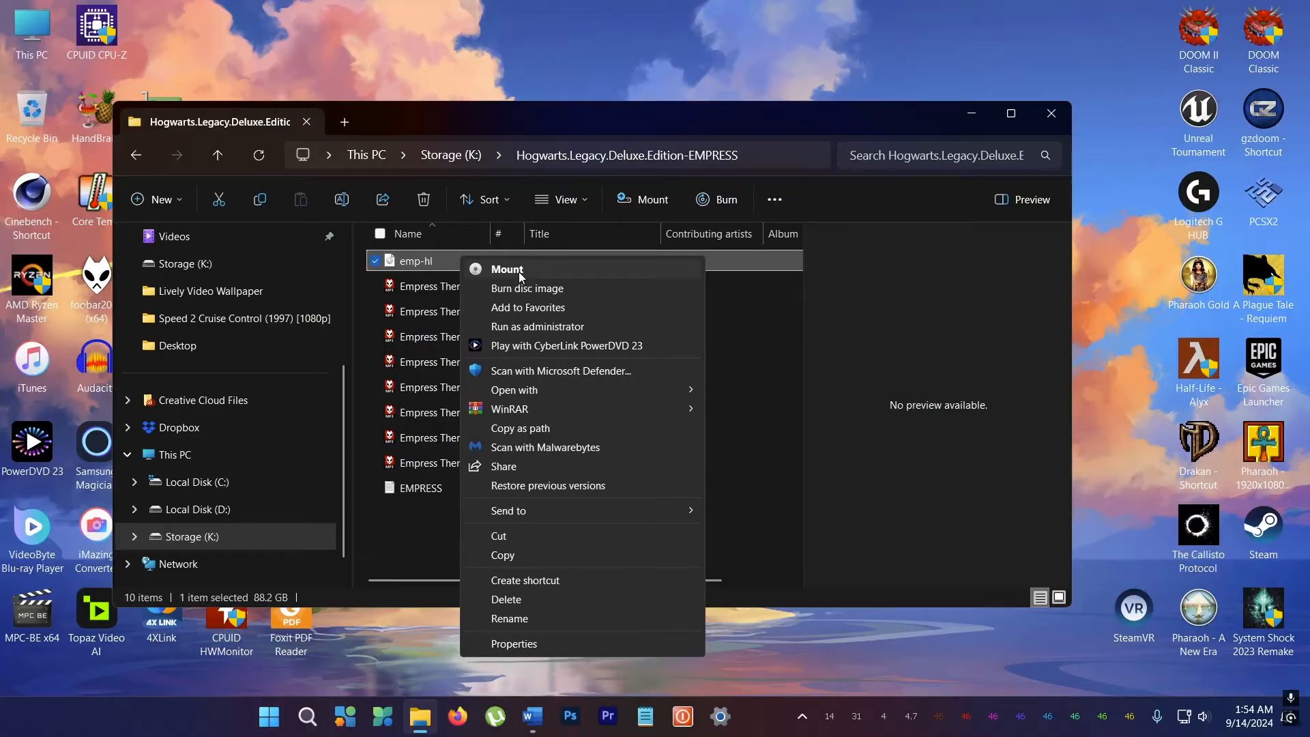
# Choose Mount for emp-hl.iso from its right-click menu.
pyautogui.click(507, 269)
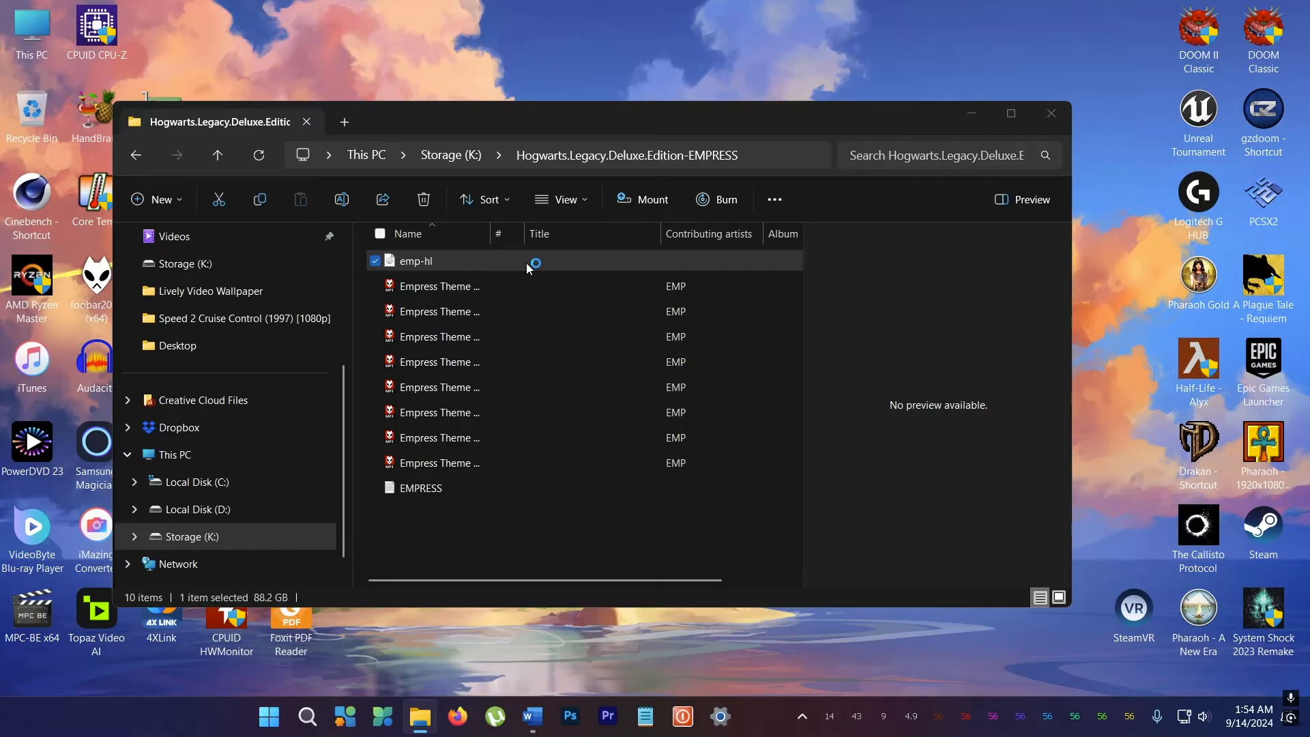
pyautogui.moveTo(506, 272)
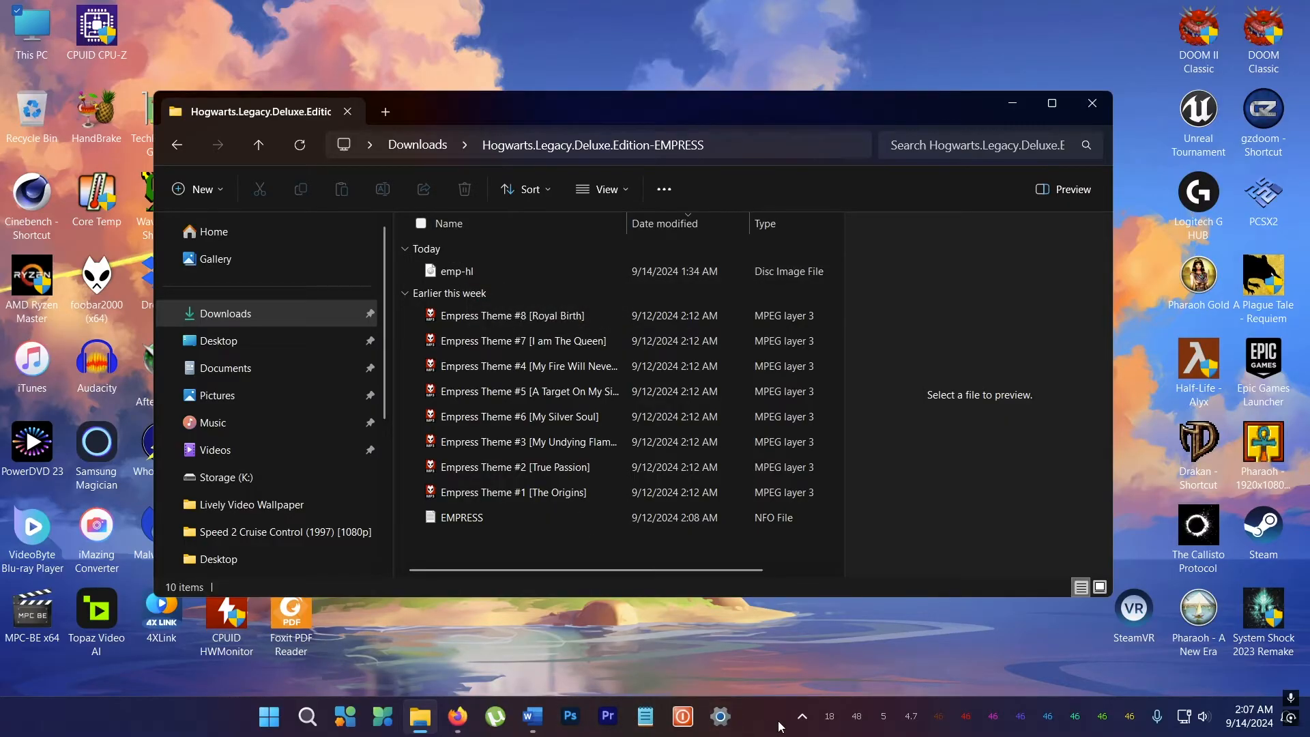
pyautogui.click(801, 715)
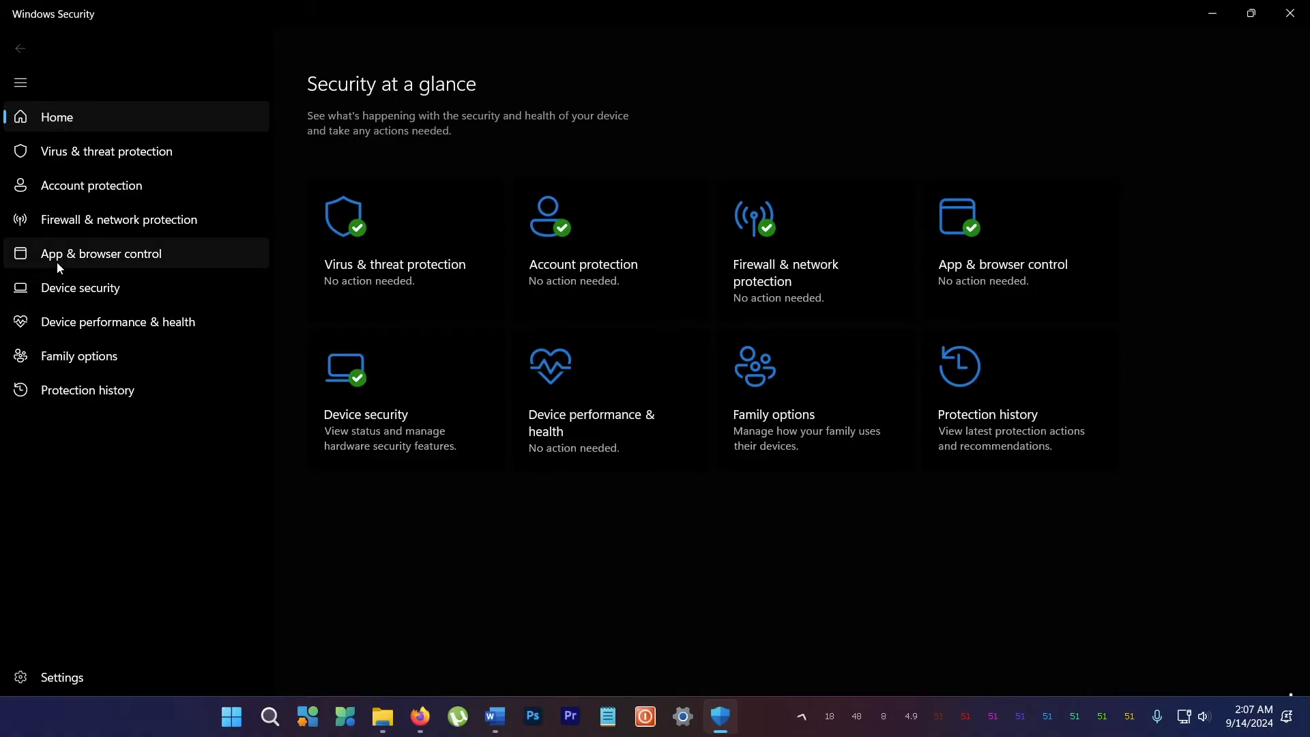
pyautogui.moveTo(71, 265)
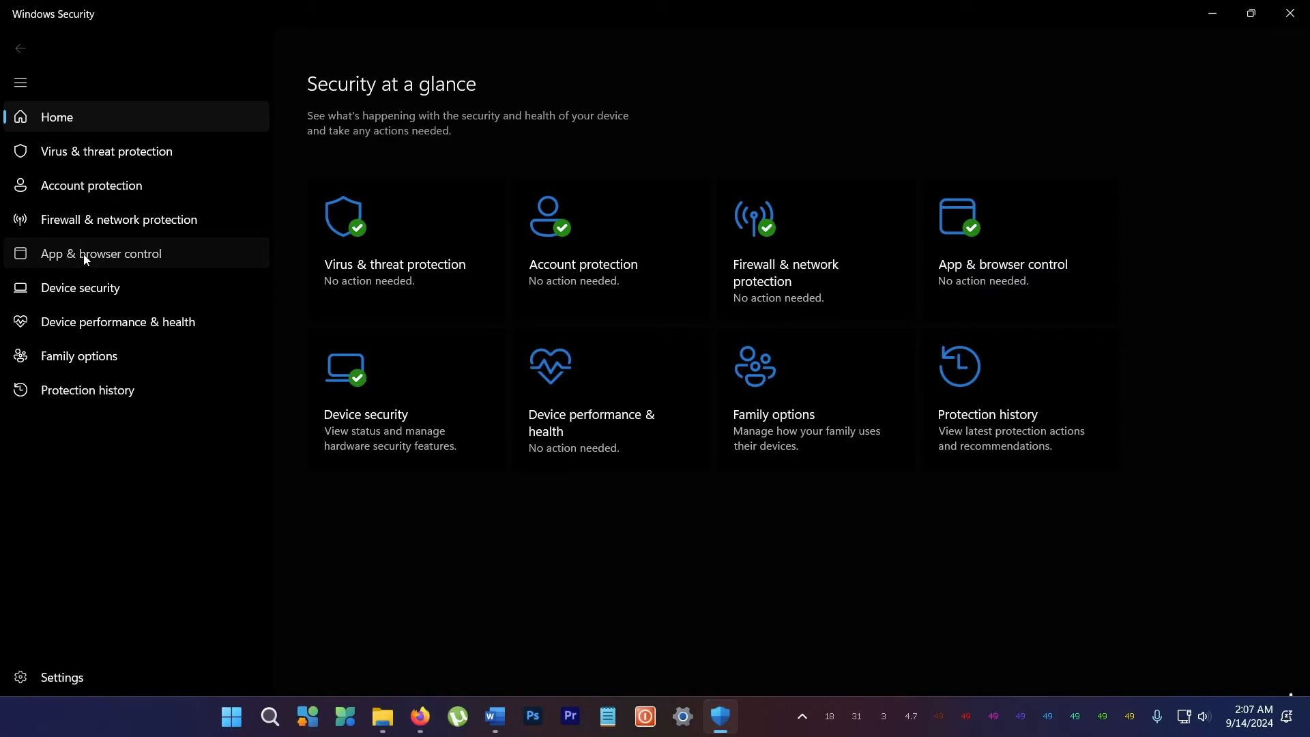
pyautogui.click(100, 254)
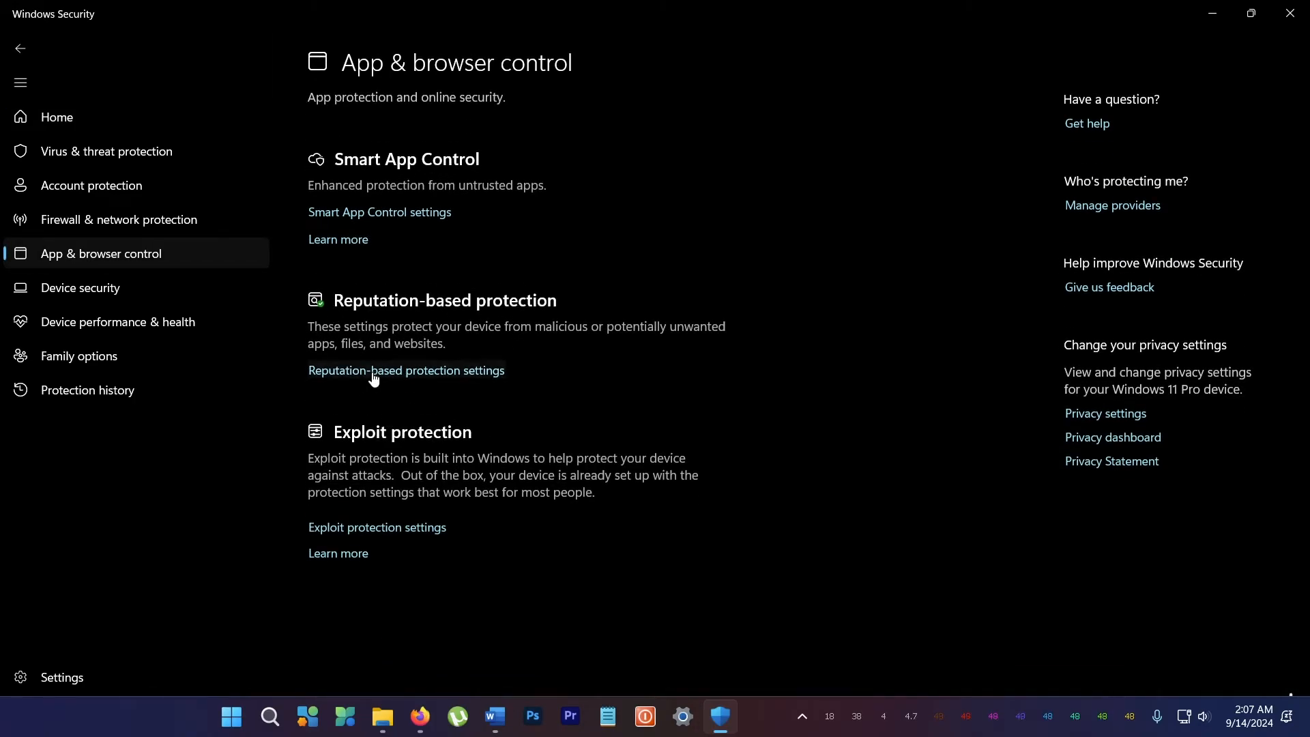
pyautogui.click(406, 370)
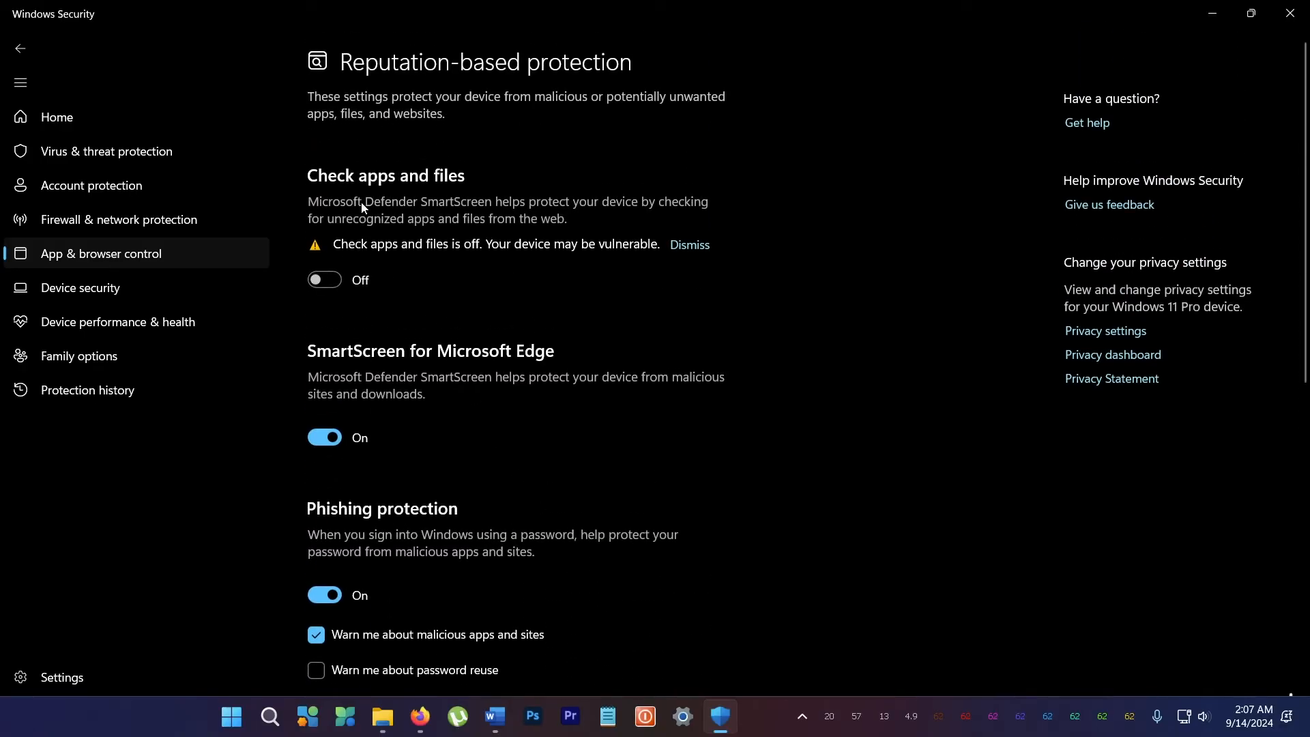
pyautogui.scroll(-3)
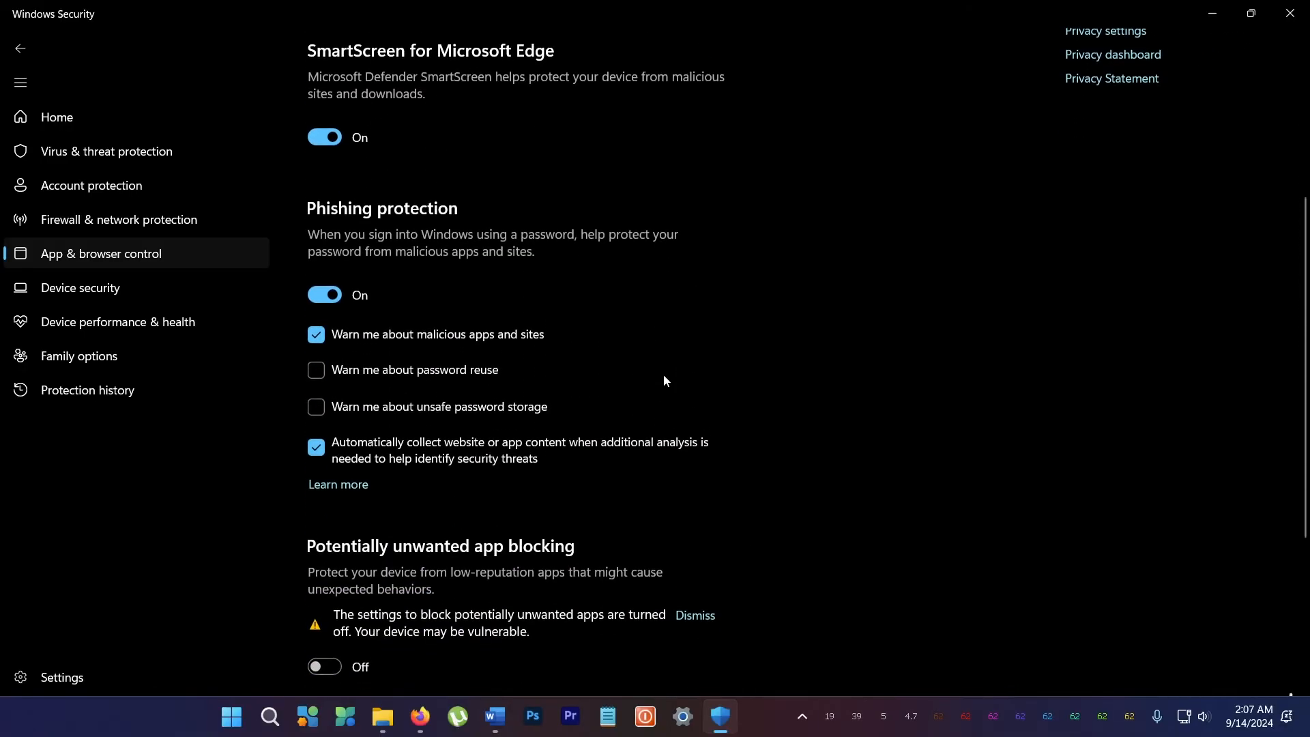
pyautogui.scroll(-3)
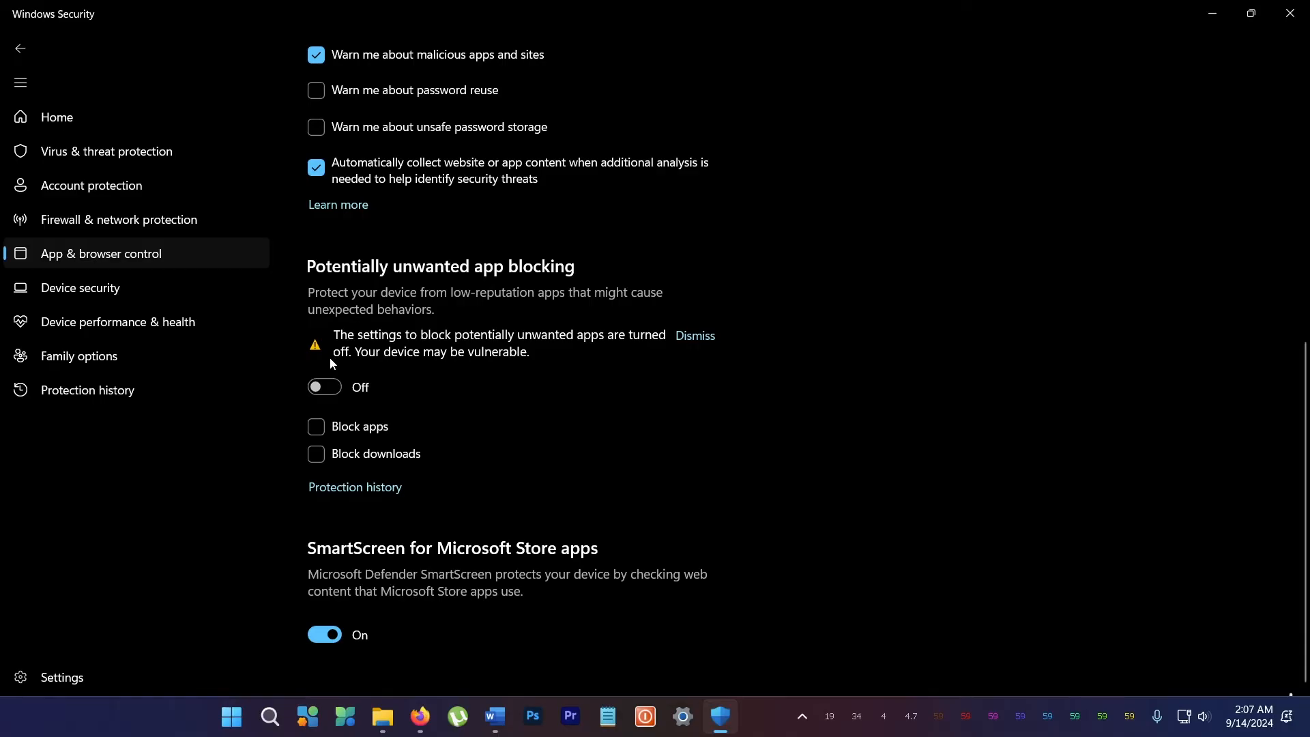
pyautogui.moveTo(615, 290)
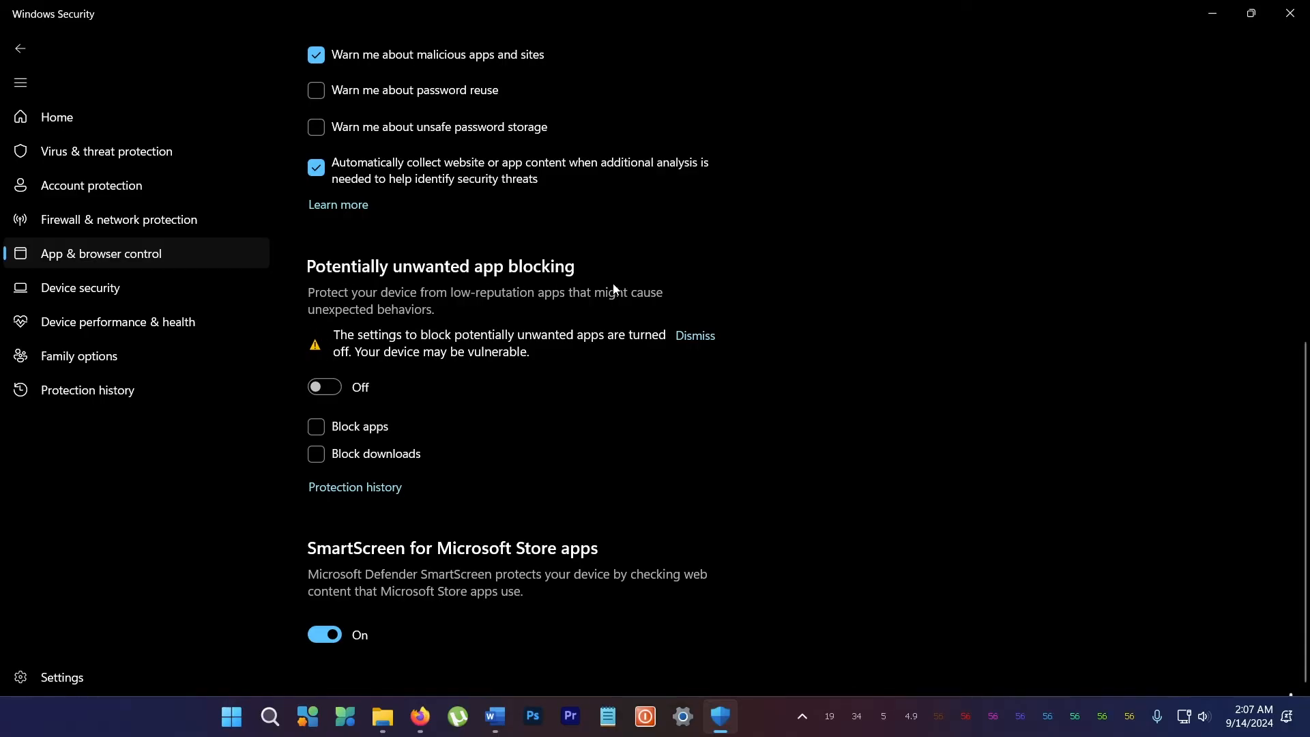
pyautogui.click(383, 716)
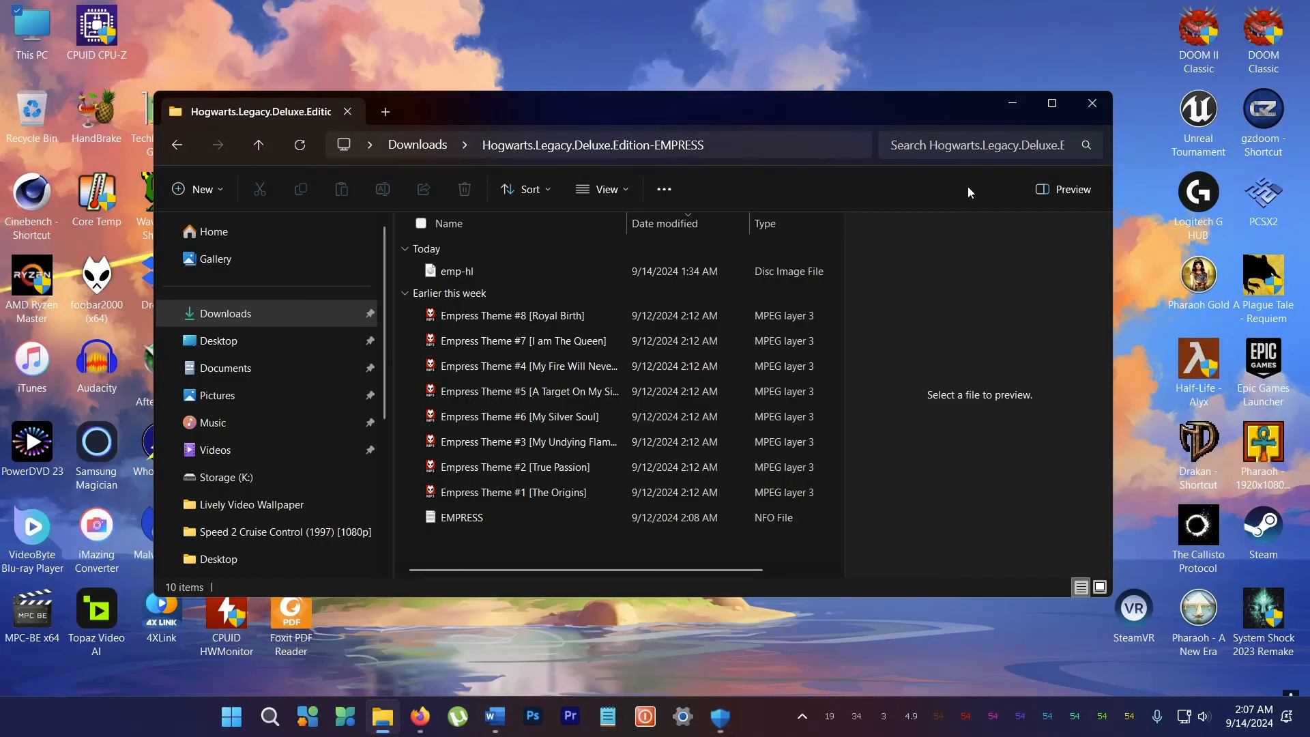
# Mount emp-hl.iso, accepting the security warning, so DVD Drive F: Hogwarts Legacy appears.
pyautogui.click(458, 271)
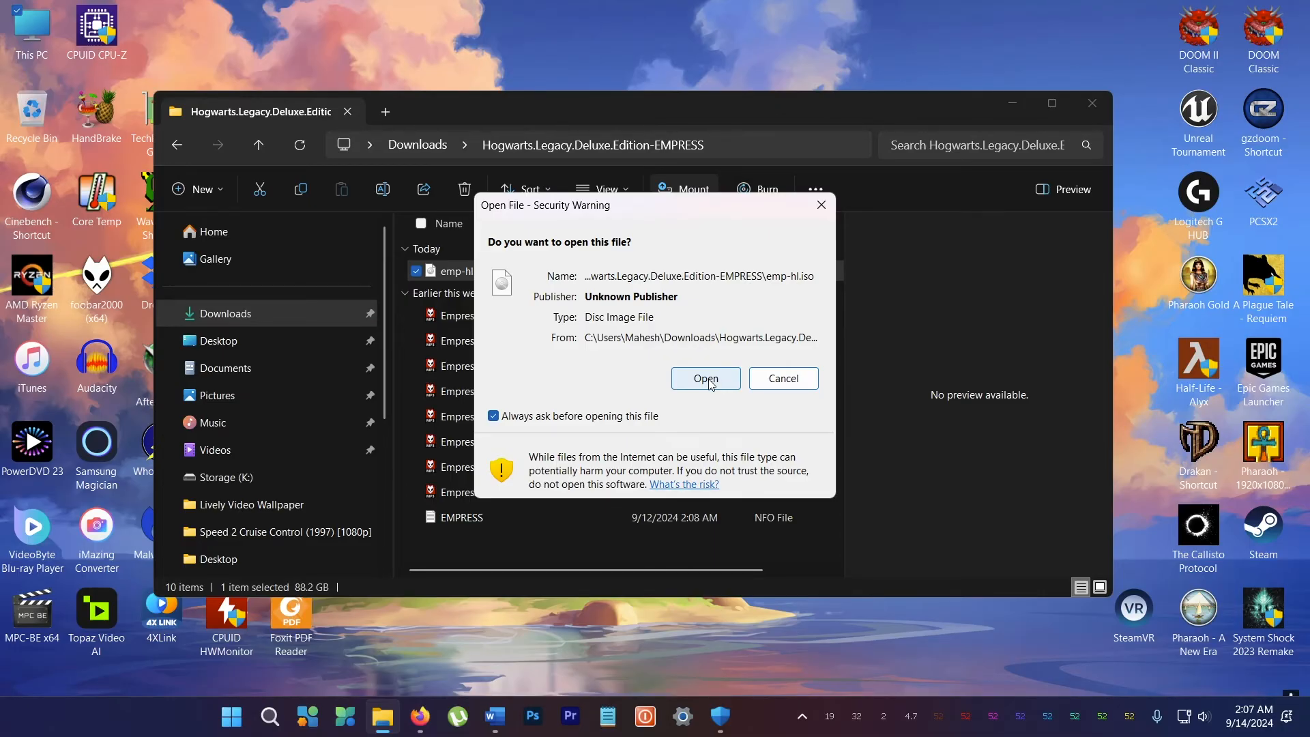
pyautogui.click(704, 377)
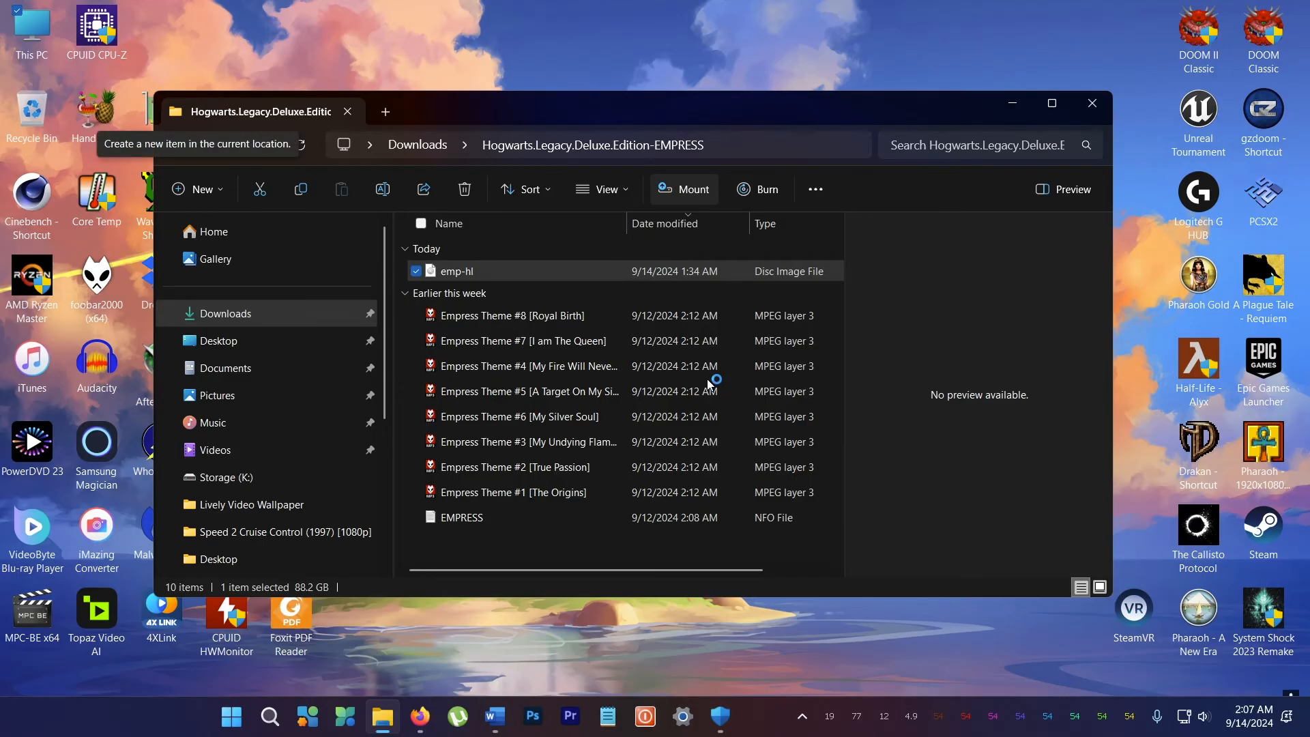
pyautogui.click(683, 189)
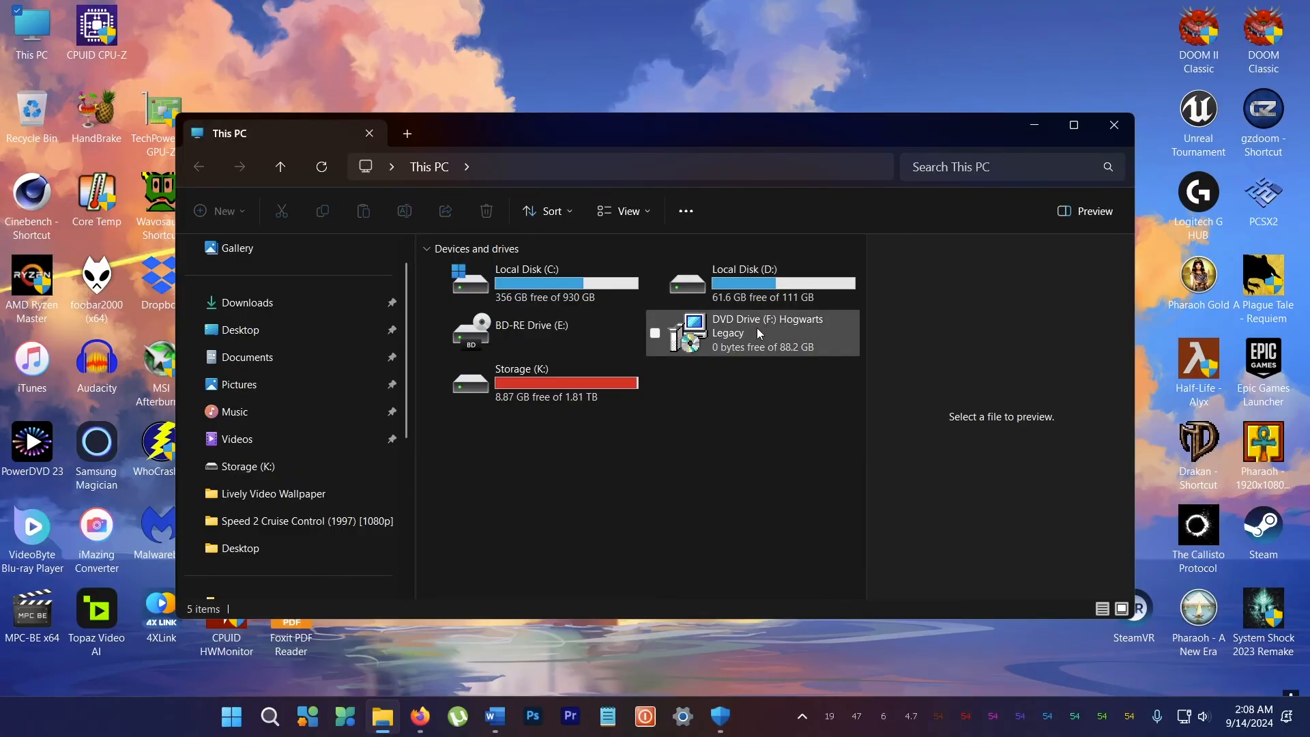
pyautogui.moveTo(731, 351)
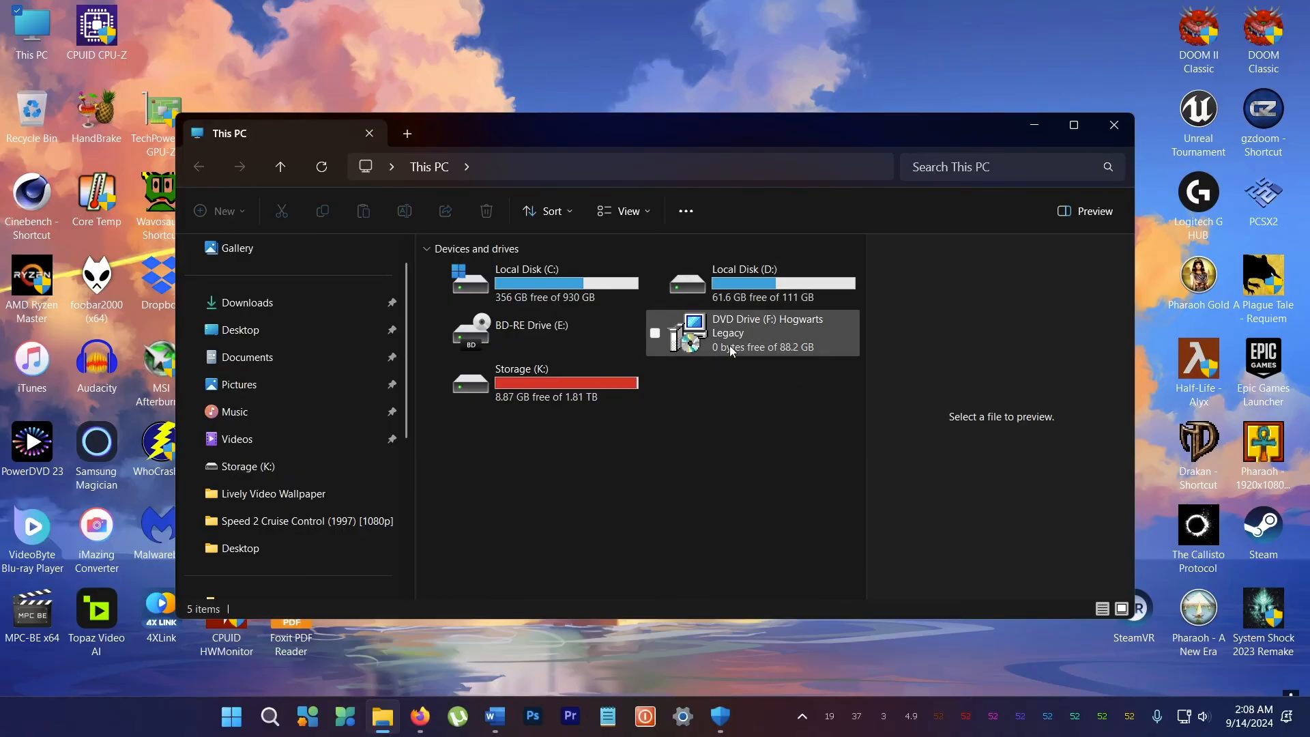